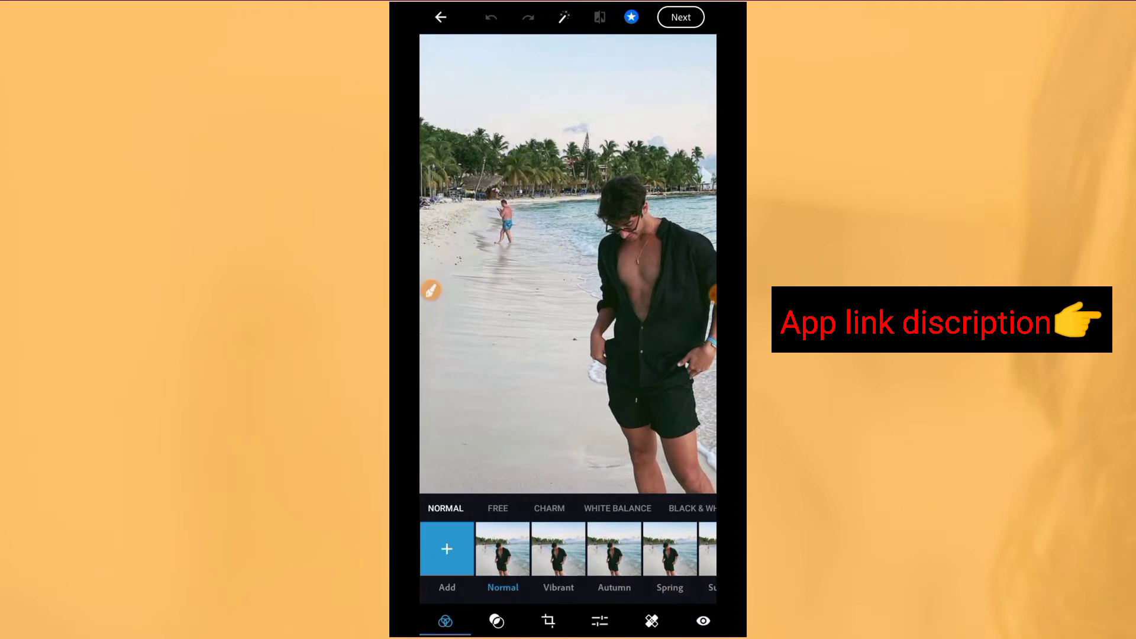
- Spot-heal the person walking at the water's edge behind the man in the black shirt
left_click(432, 290)
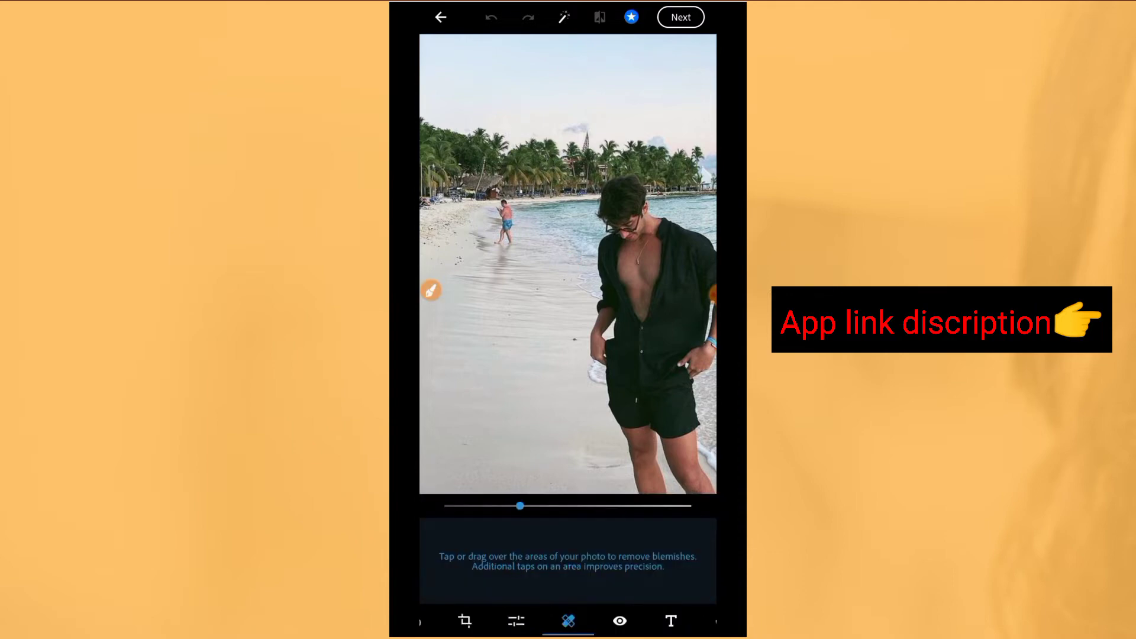
left_click(511, 210)
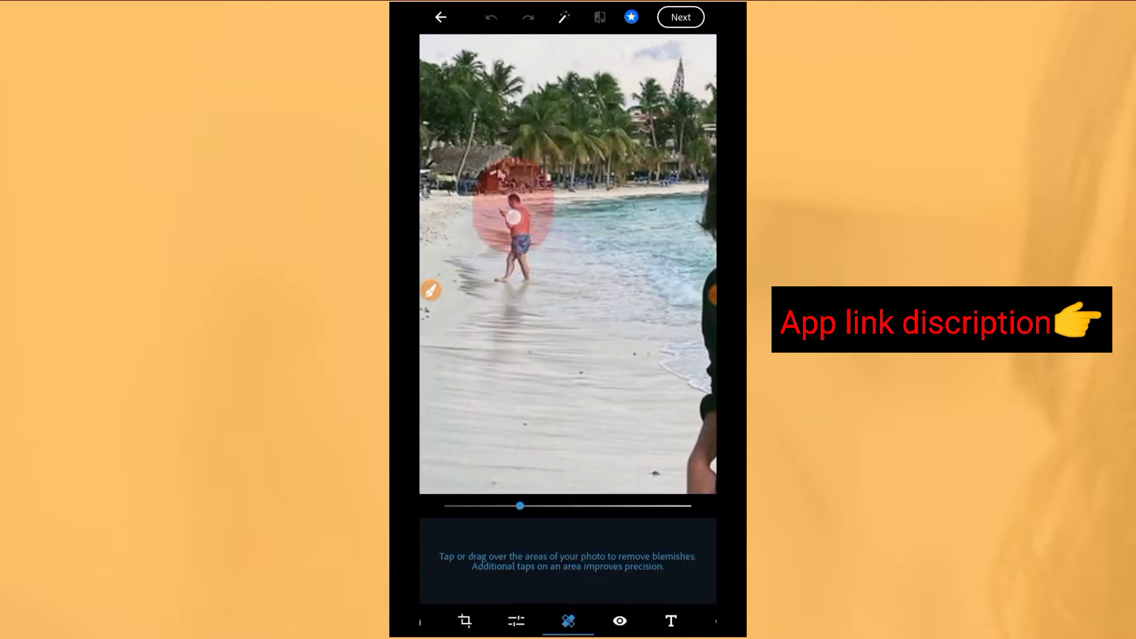
left_click(514, 210)
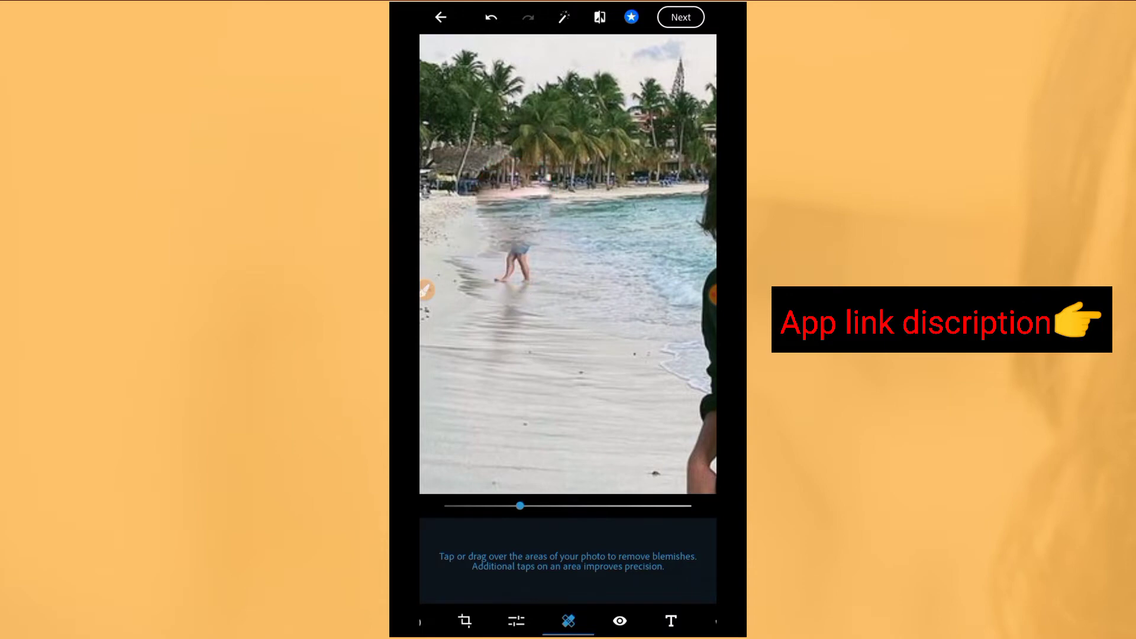
left_click(517, 254)
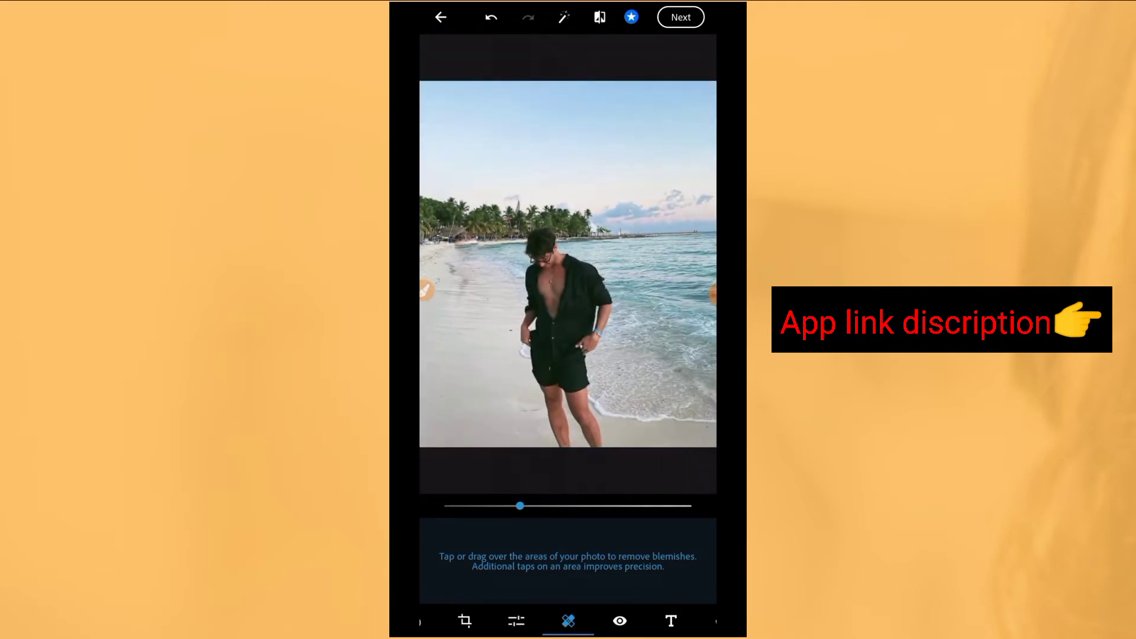
- Heal the leftover mark in the shoreline water and move on to the next photo
left_click(634, 336)
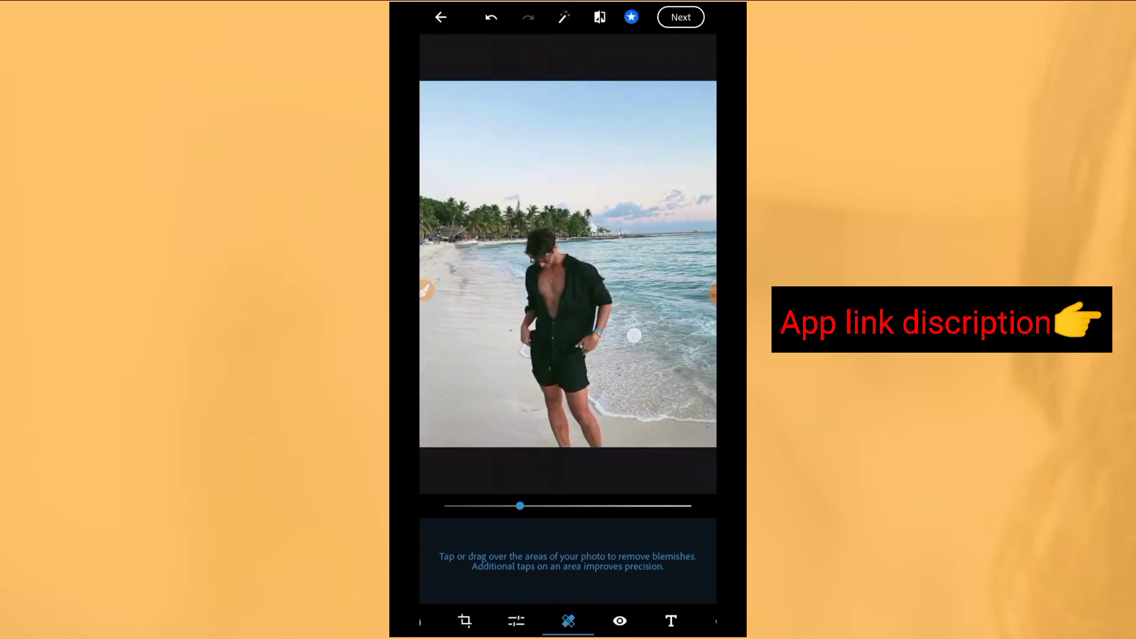
left_click(634, 335)
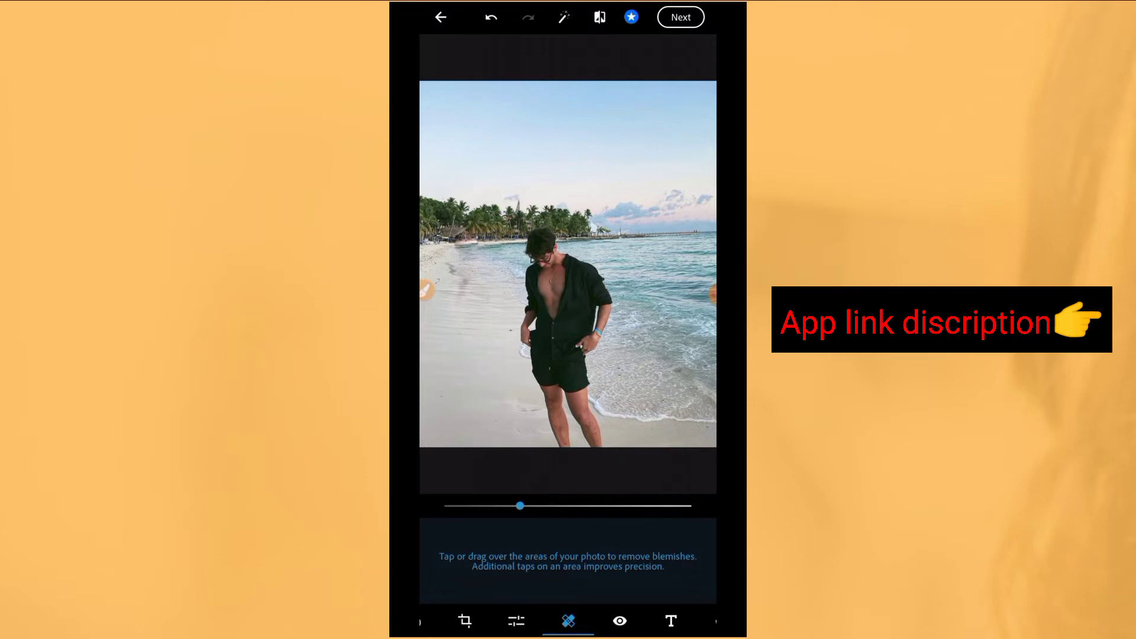
left_click(440, 16)
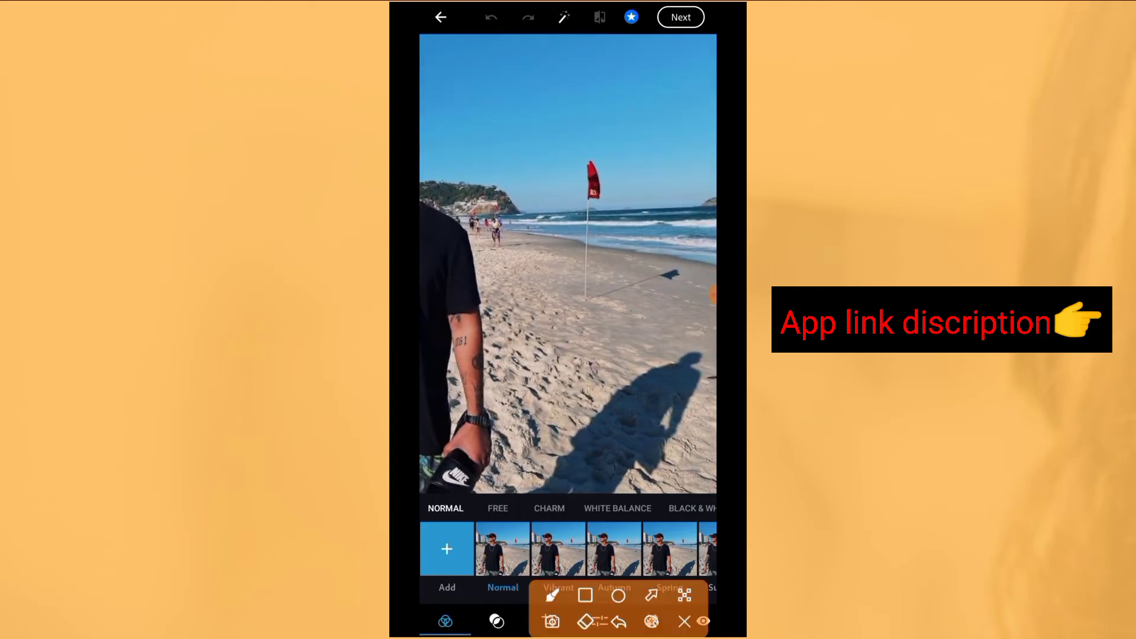
- With a smaller healing brush, paint out the distant beachgoers and proceed to sharing
left_click(601, 137)
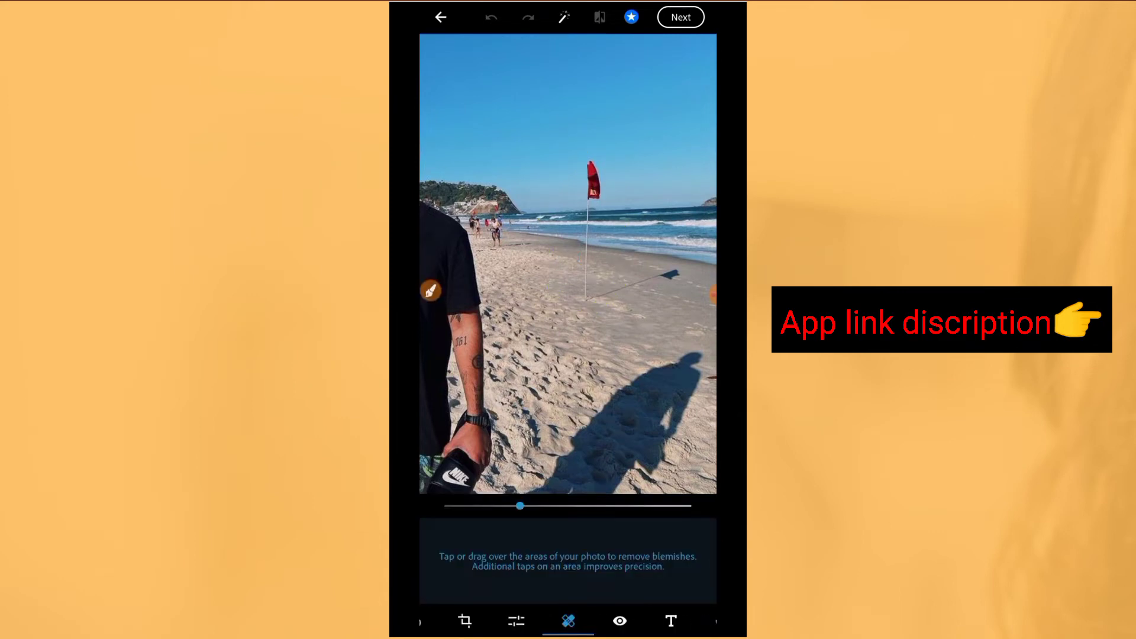
left_click_drag(520, 506, 505, 514)
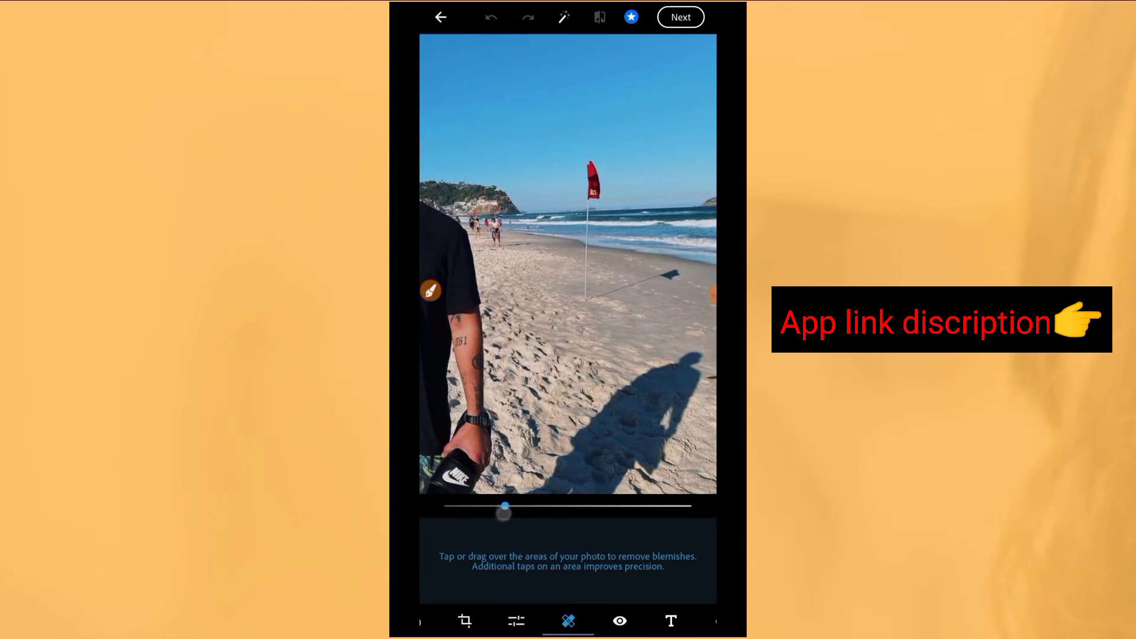
left_click_drag(587, 159, 587, 297)
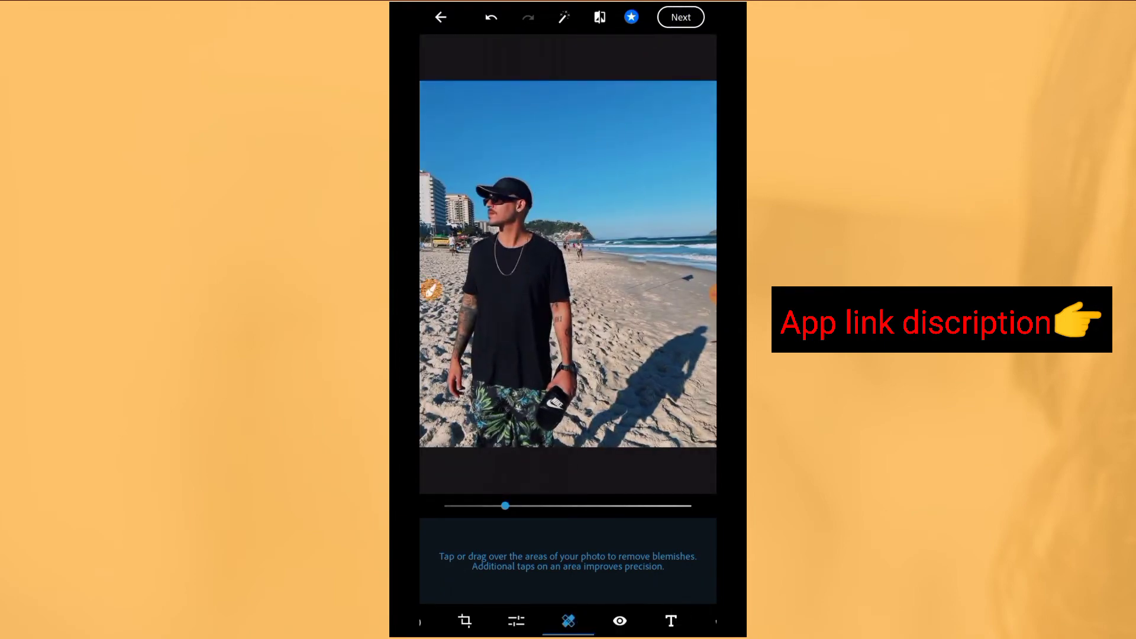
left_click(680, 16)
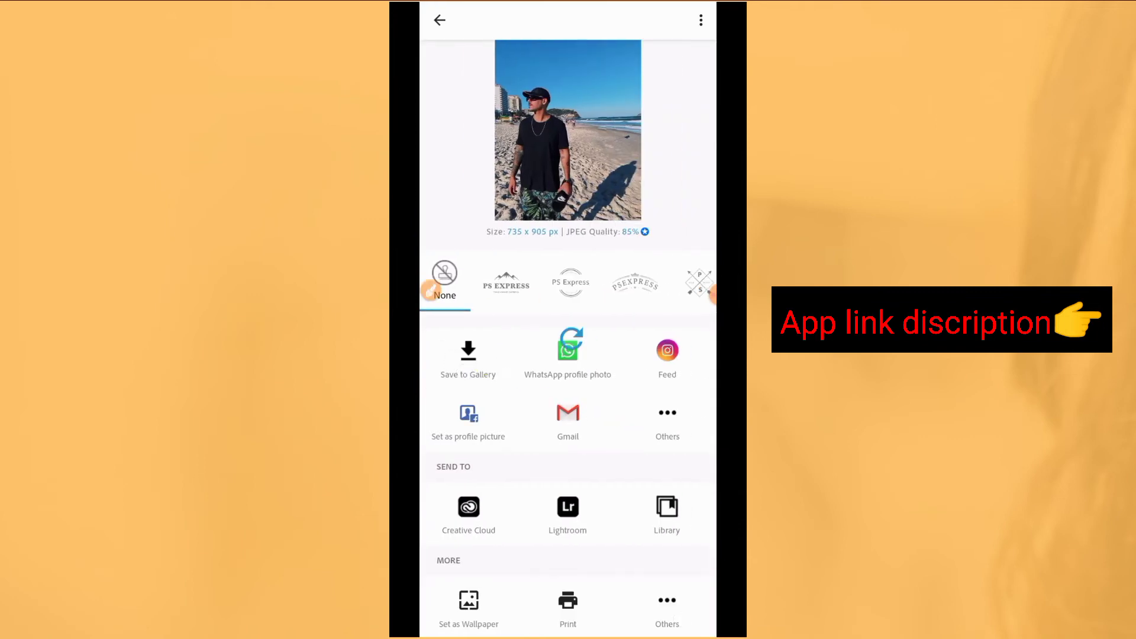
- Save the retouched black-cap photo to the Gallery and return to the editor
left_click(468, 355)
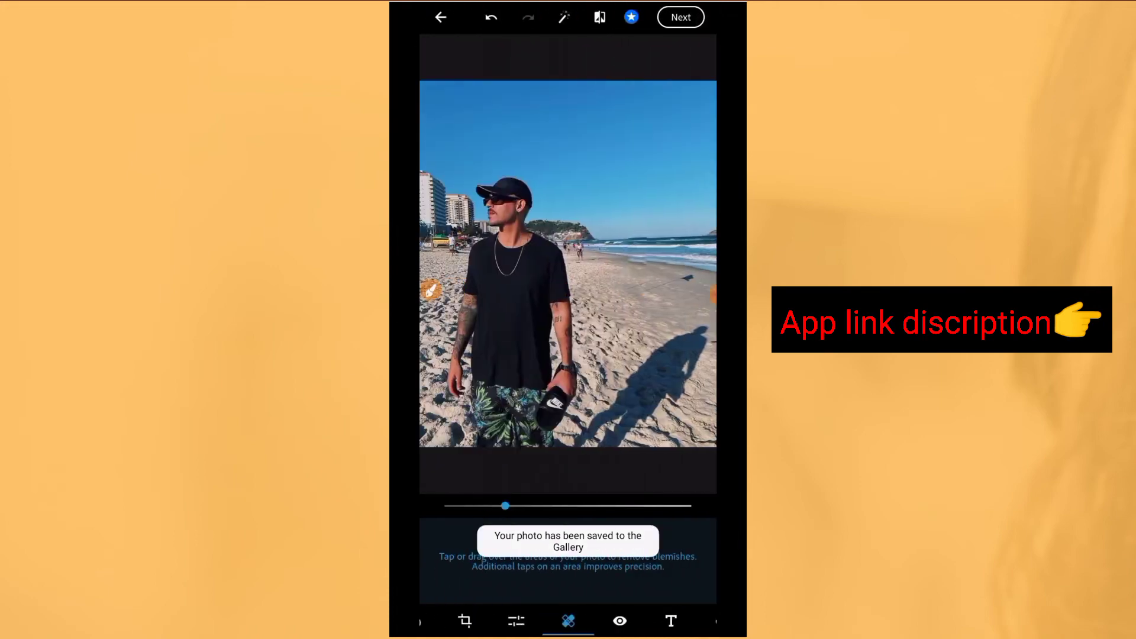
left_click(441, 17)
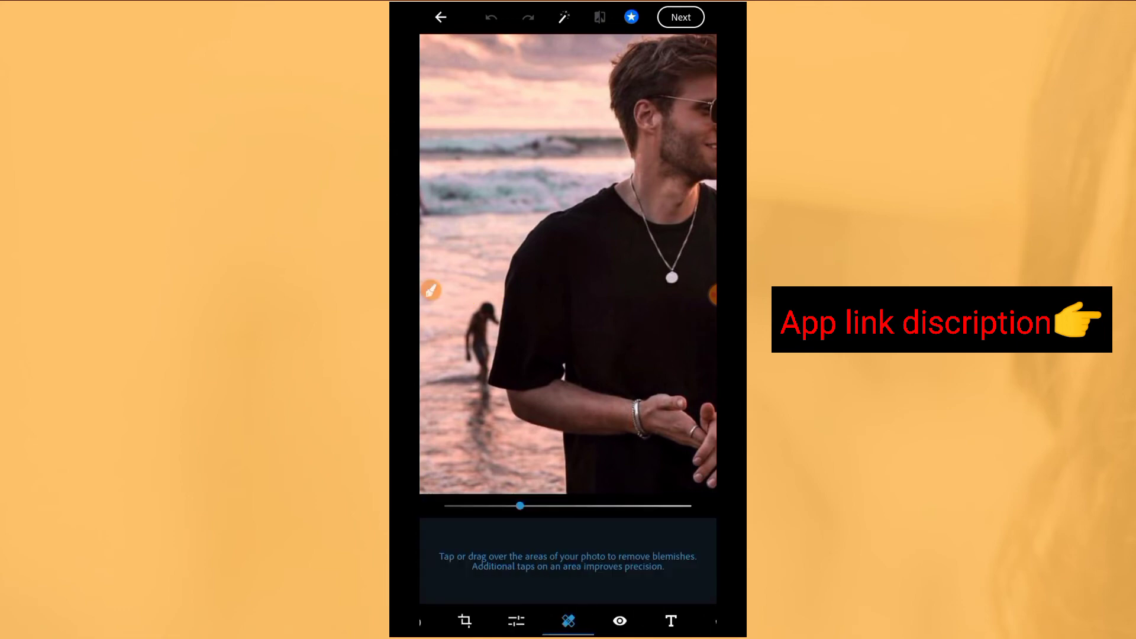
- Heal out the wading person in the sunset photo and save it to the Gallery
left_click(478, 345)
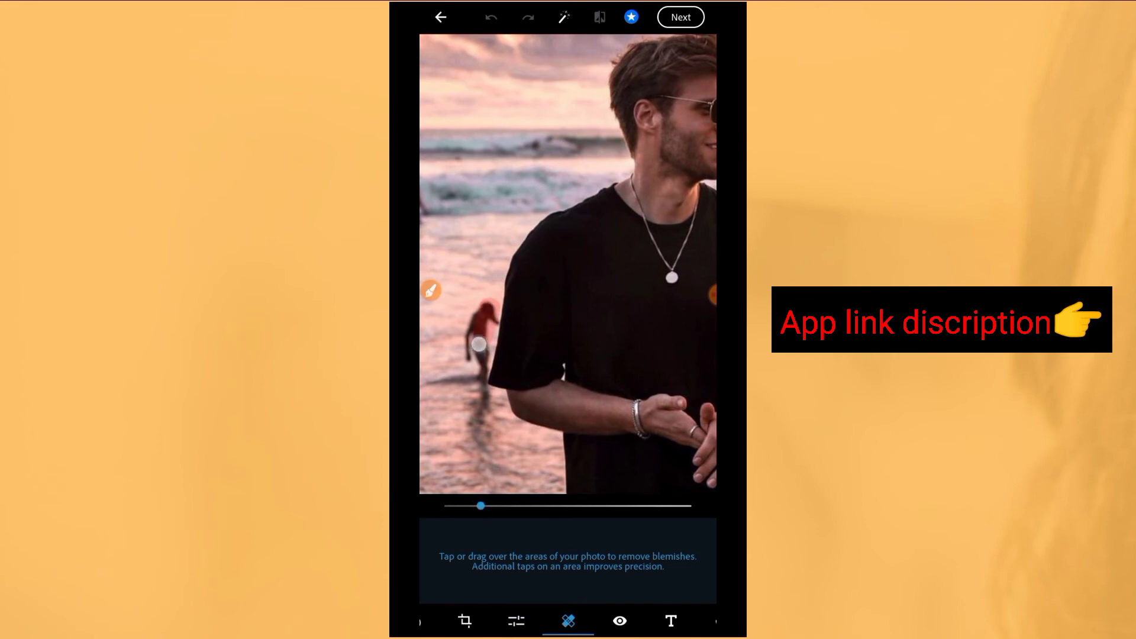
left_click(479, 344)
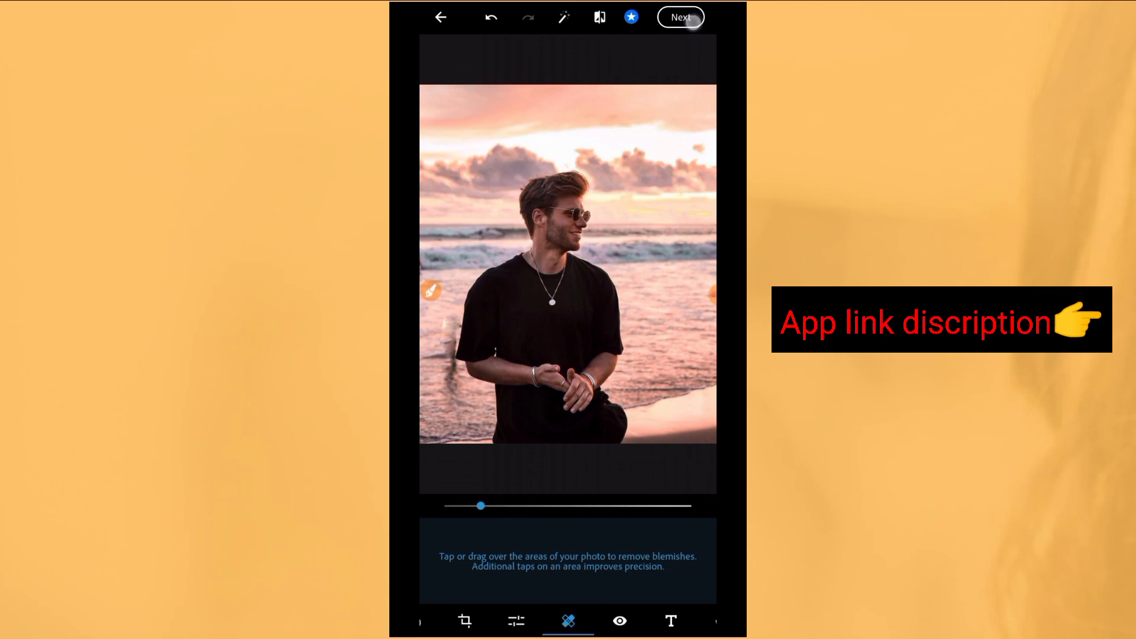
left_click(679, 17)
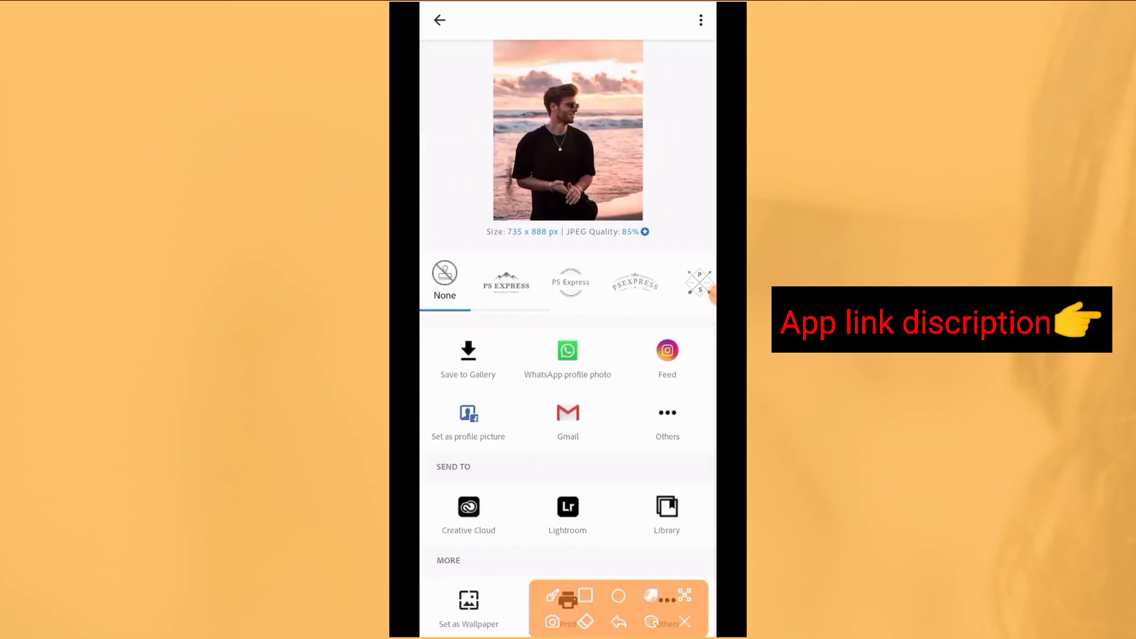
left_click(467, 359)
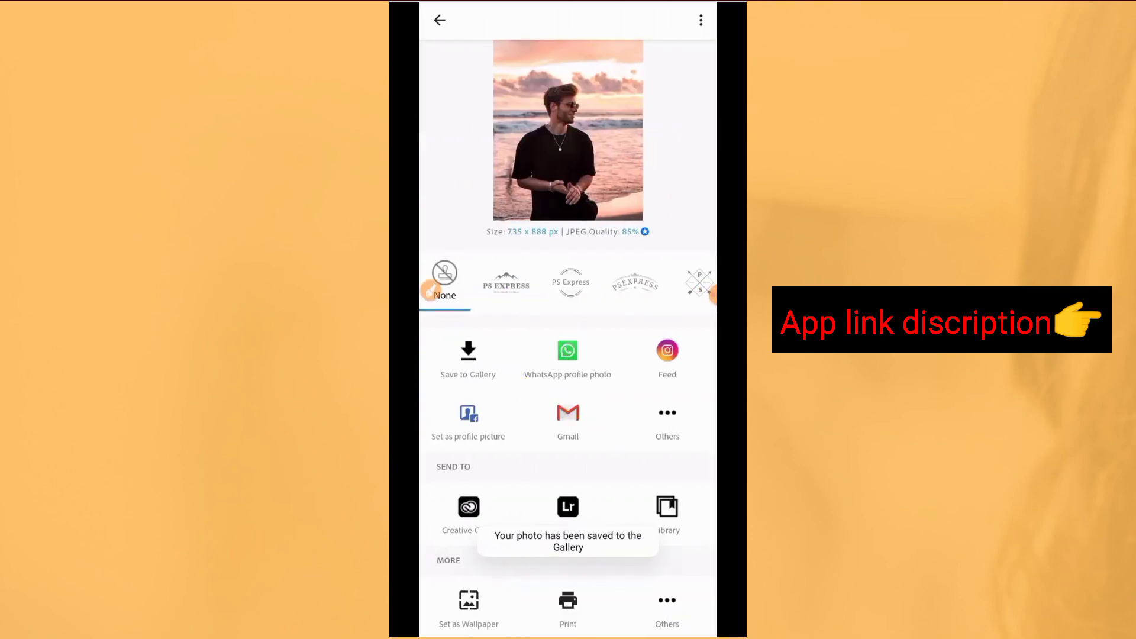